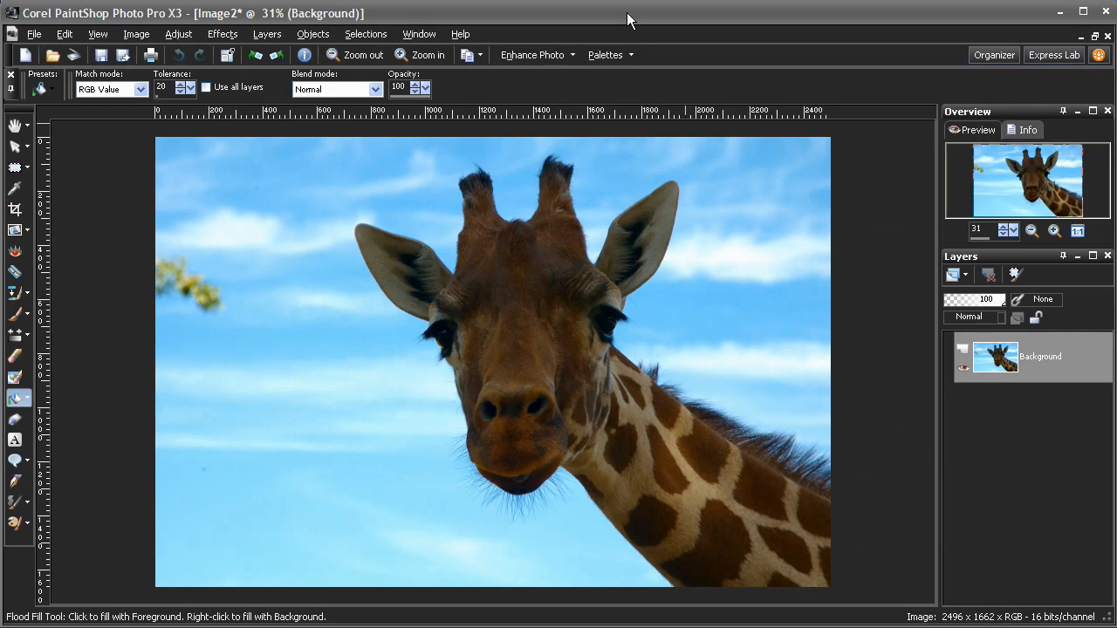
# Open the Object Extractor on the giraffe photo from the Image menu
pyautogui.click(136, 33)
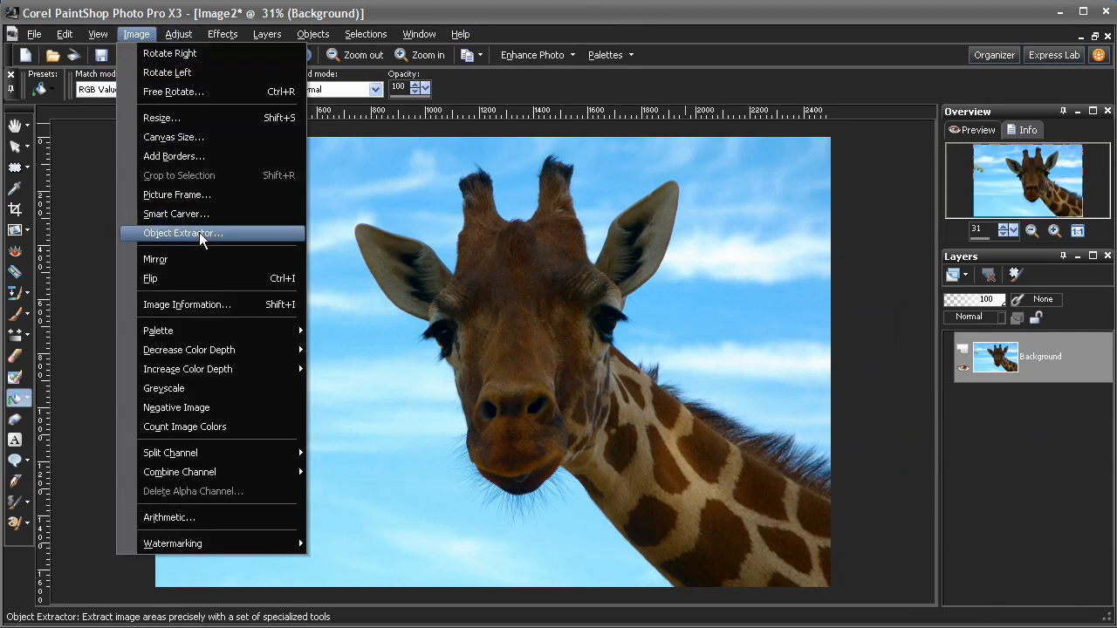
pyautogui.click(183, 233)
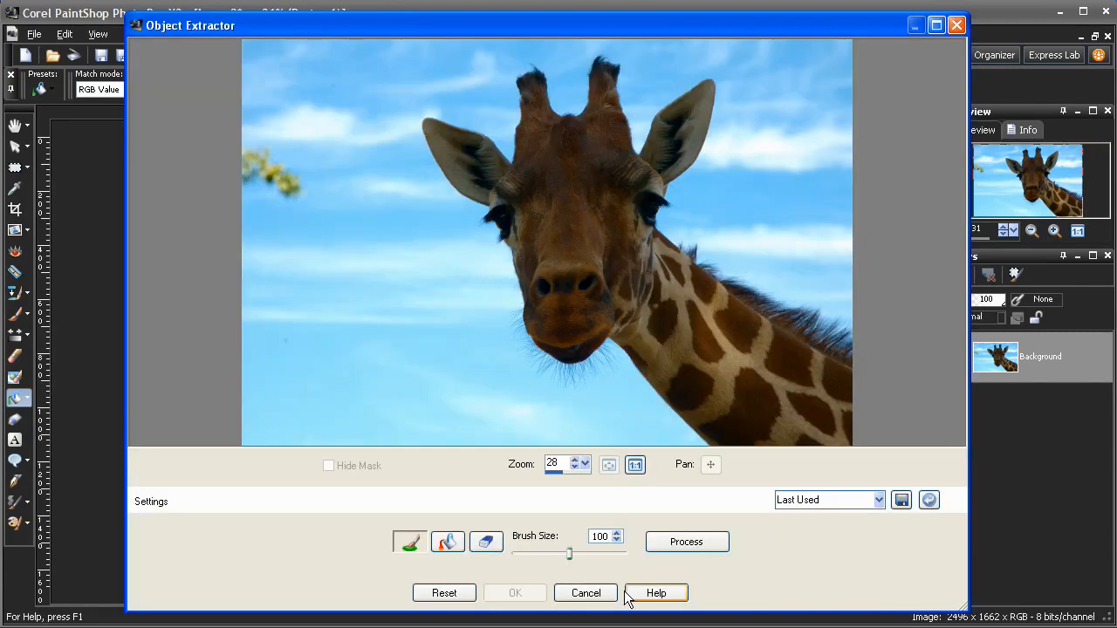
pyautogui.moveTo(692, 421)
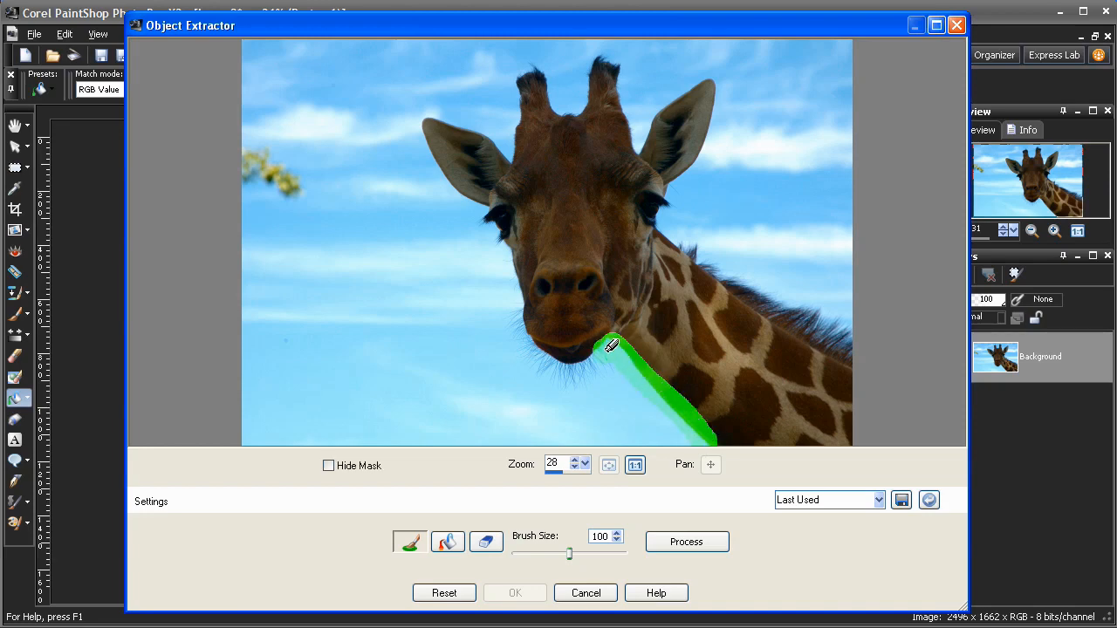
# Highlight the giraffe's edge from the throat around the chin, cheek, ear and horns
pyautogui.moveTo(611, 344); pyautogui.dragTo(502, 231)
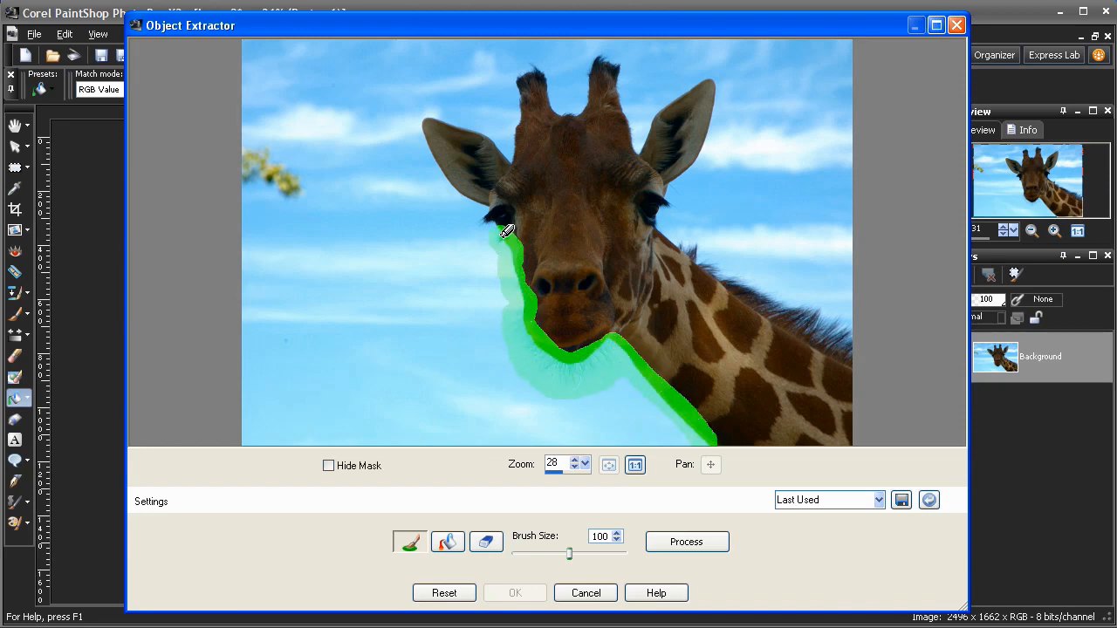
pyautogui.moveTo(505, 229); pyautogui.dragTo(559, 98)
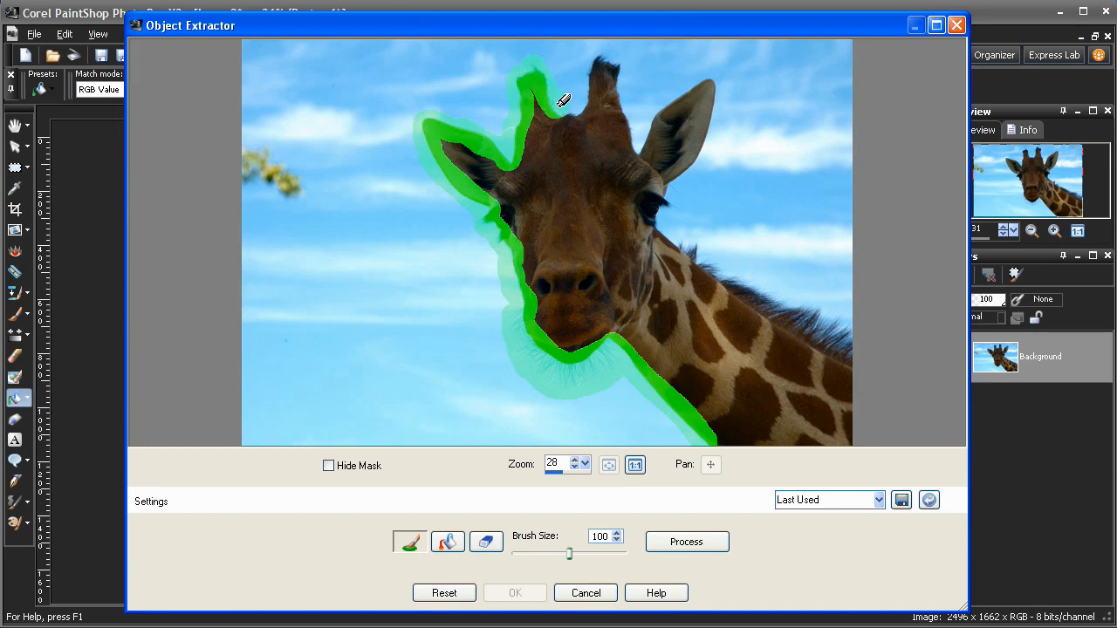
pyautogui.moveTo(563, 101); pyautogui.dragTo(671, 194)
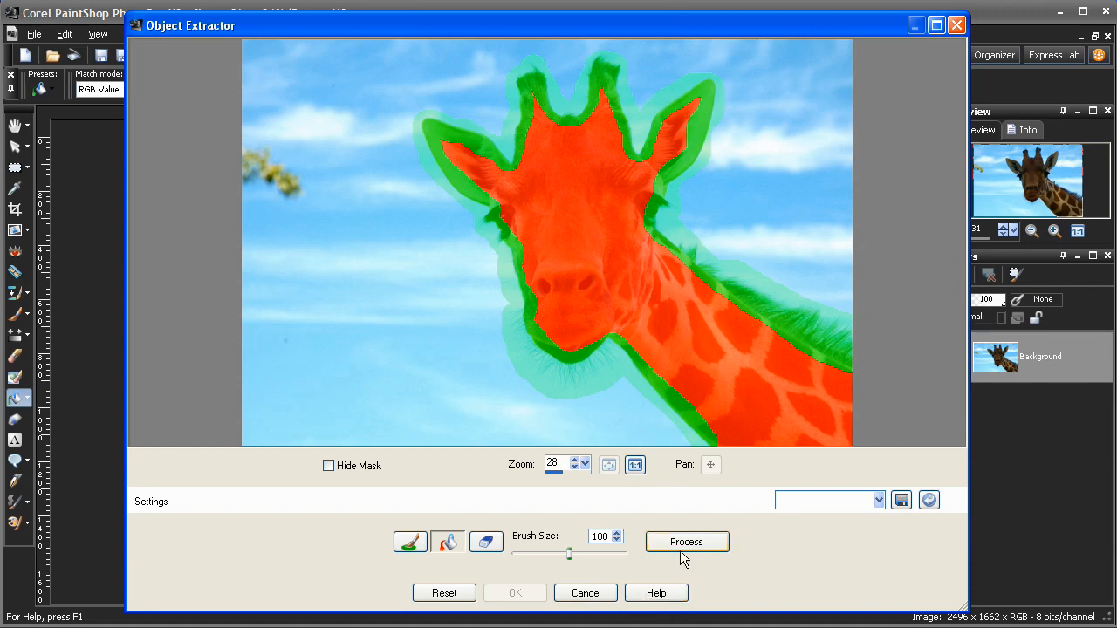
pyautogui.moveTo(686, 545)
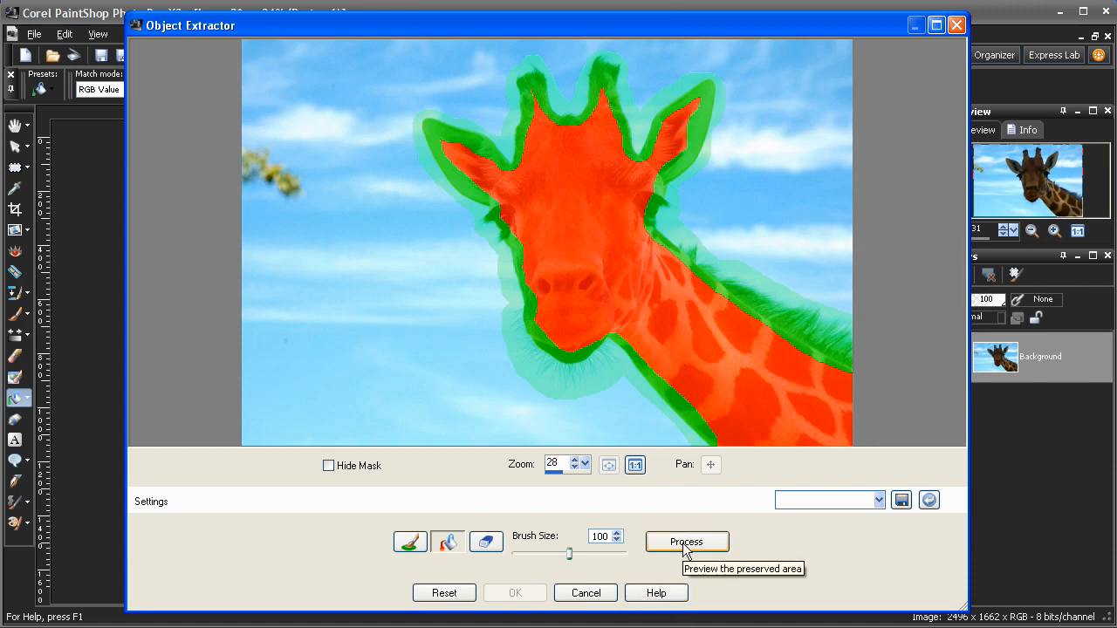
# Process the outlined giraffe to preview it cut out from the sky
pyautogui.click(686, 541)
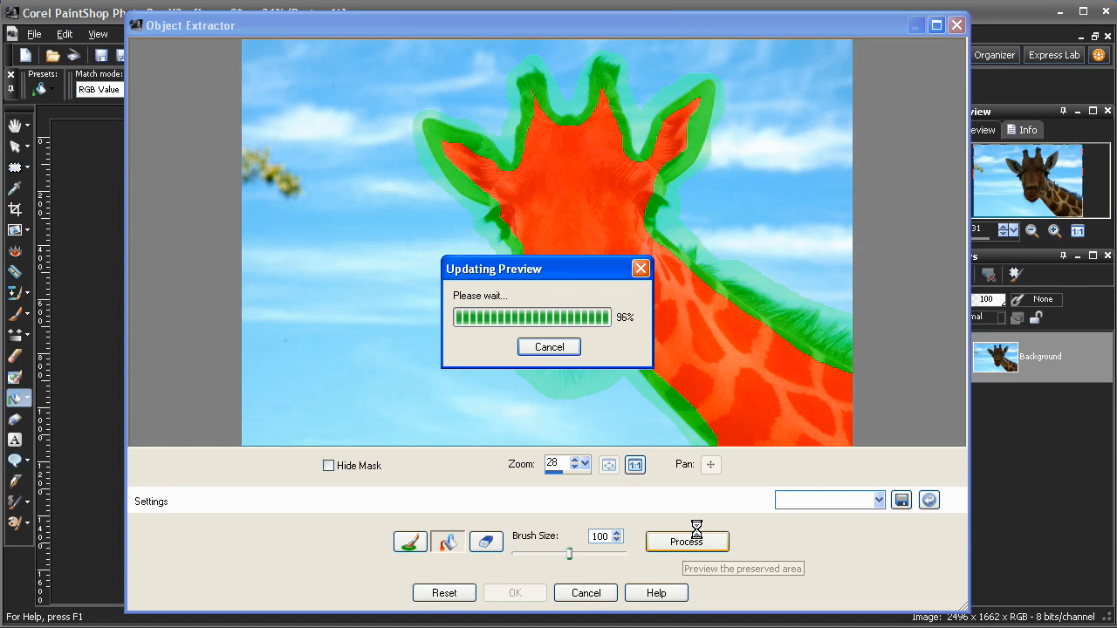
pyautogui.click(687, 541)
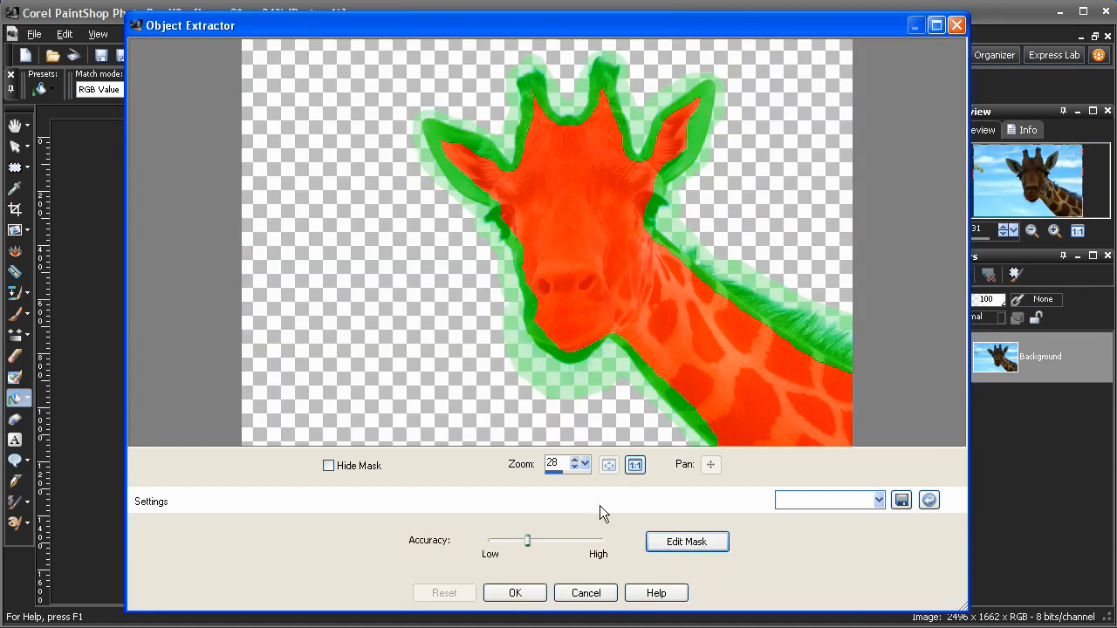
pyautogui.moveTo(329, 465)
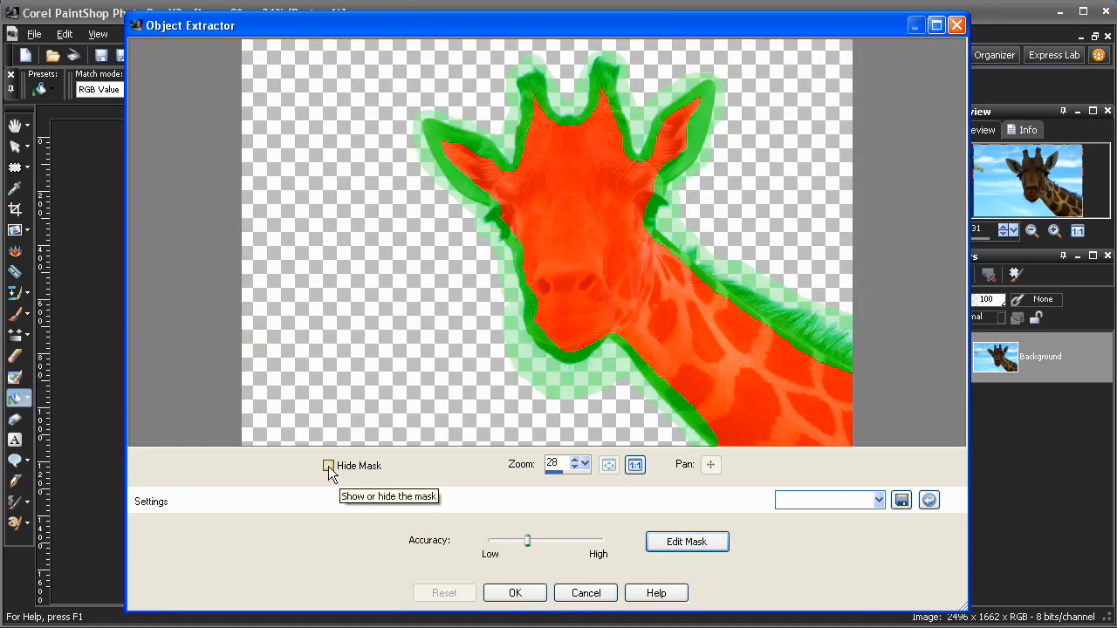
# Check the cut-out with Hide Mask, apply the extraction, and add a new raster layer
pyautogui.click(328, 467)
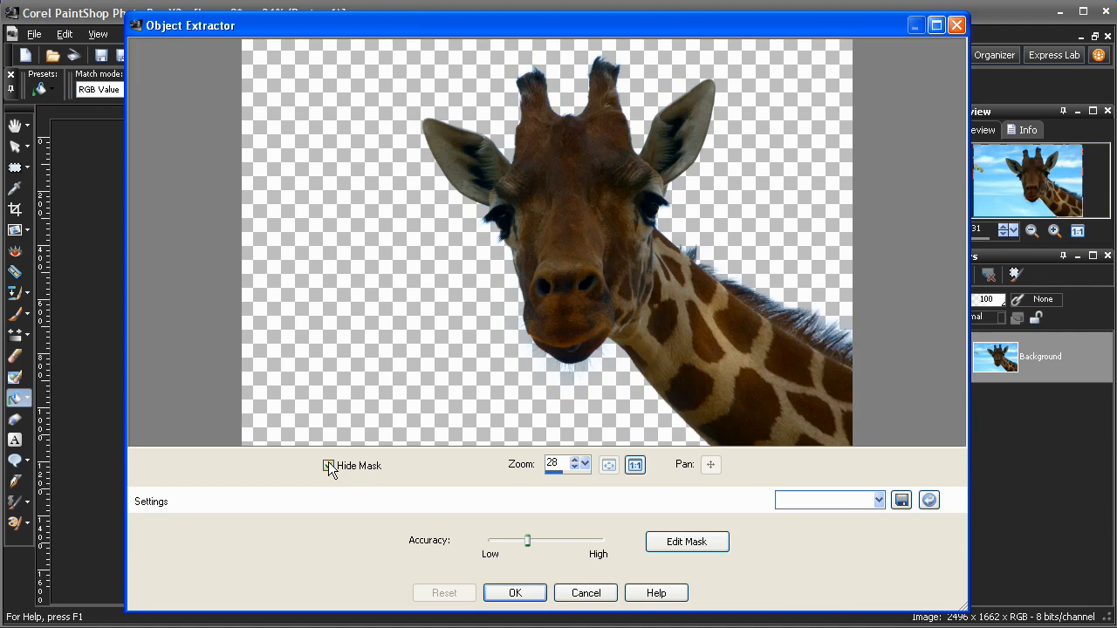
pyautogui.click(328, 465)
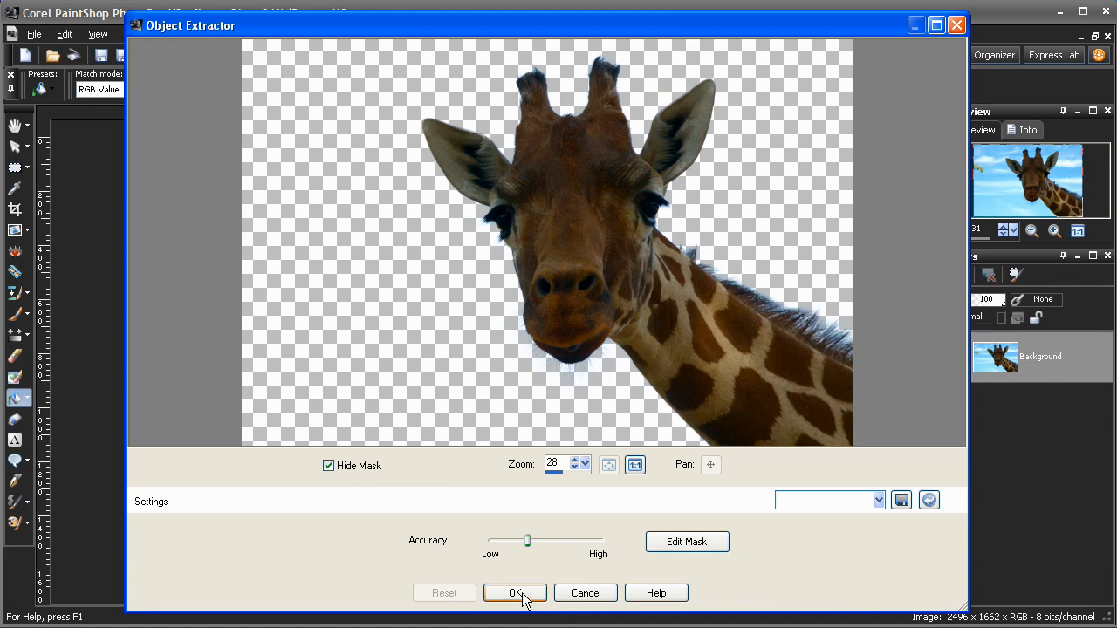
pyautogui.click(514, 593)
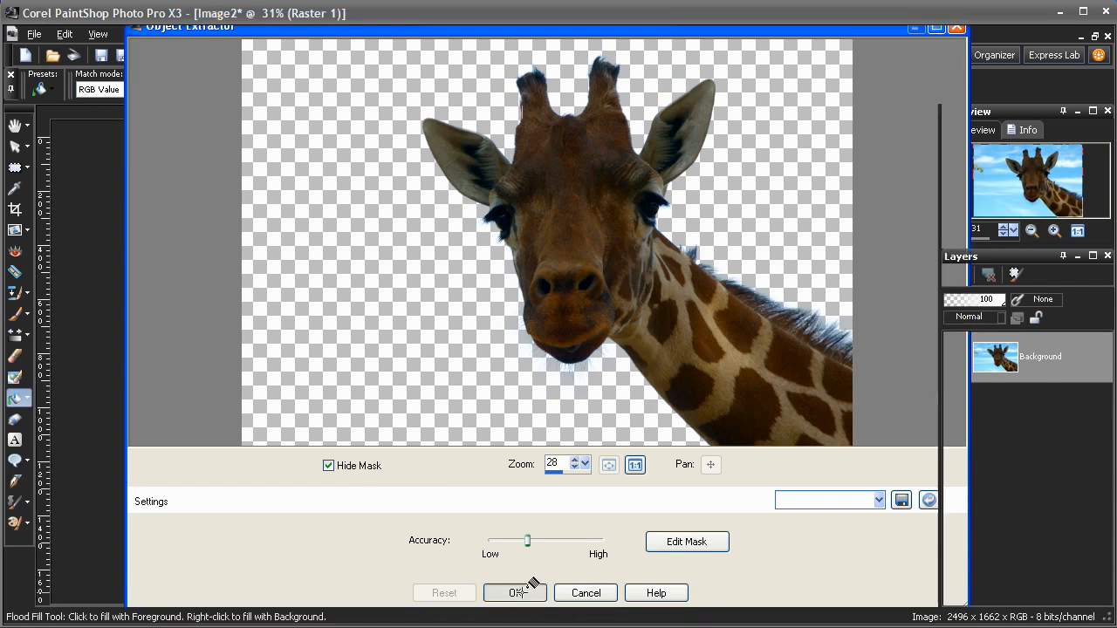
pyautogui.click(515, 592)
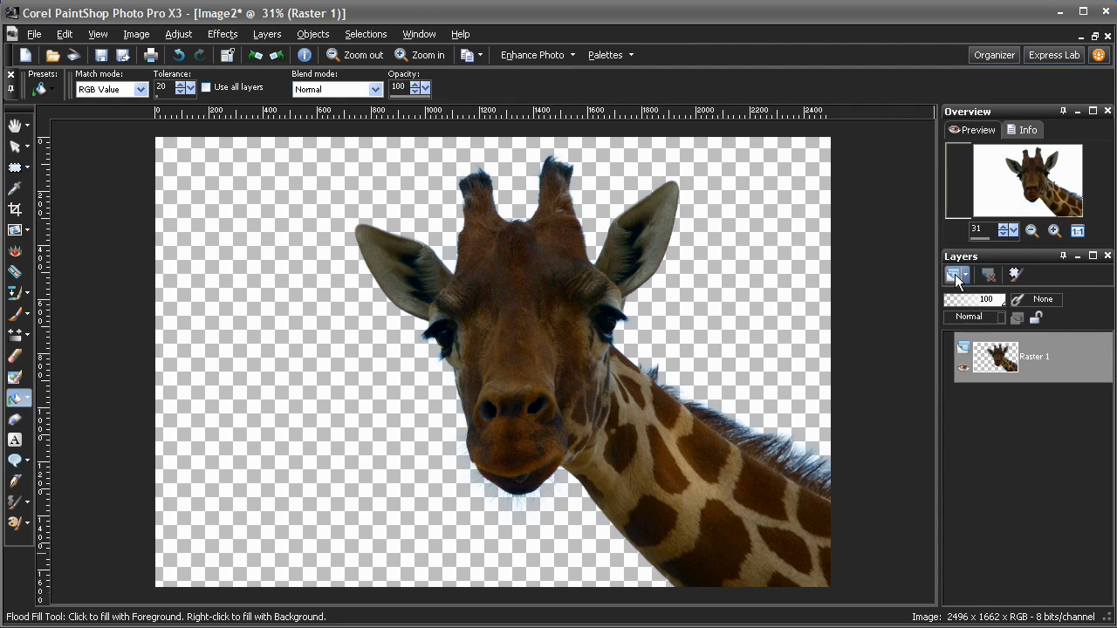
pyautogui.click(951, 274)
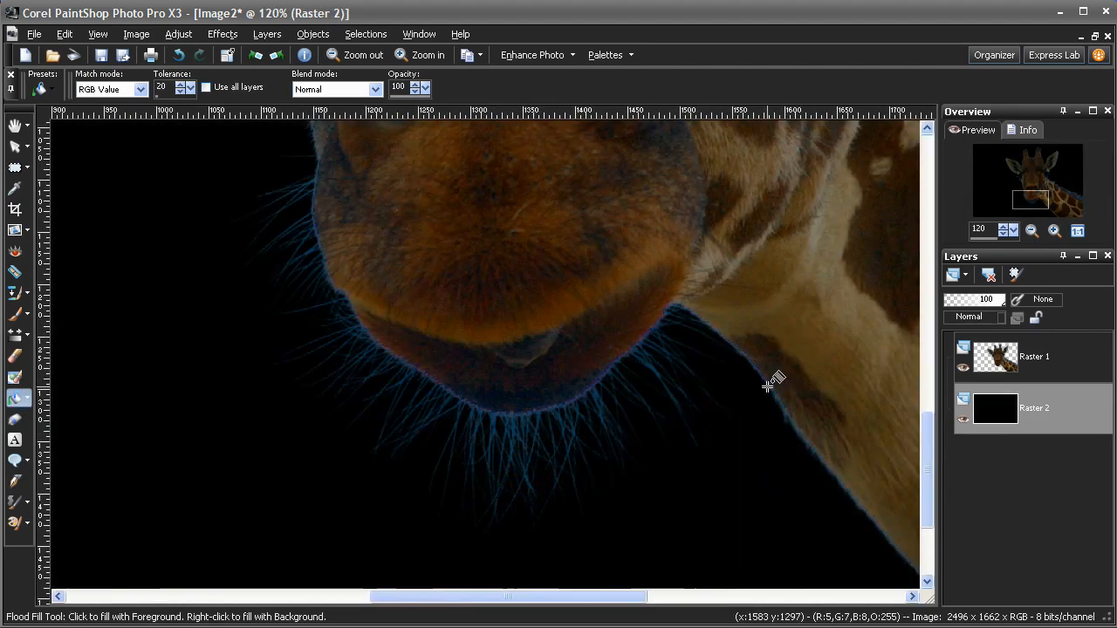
pyautogui.moveTo(906, 465)
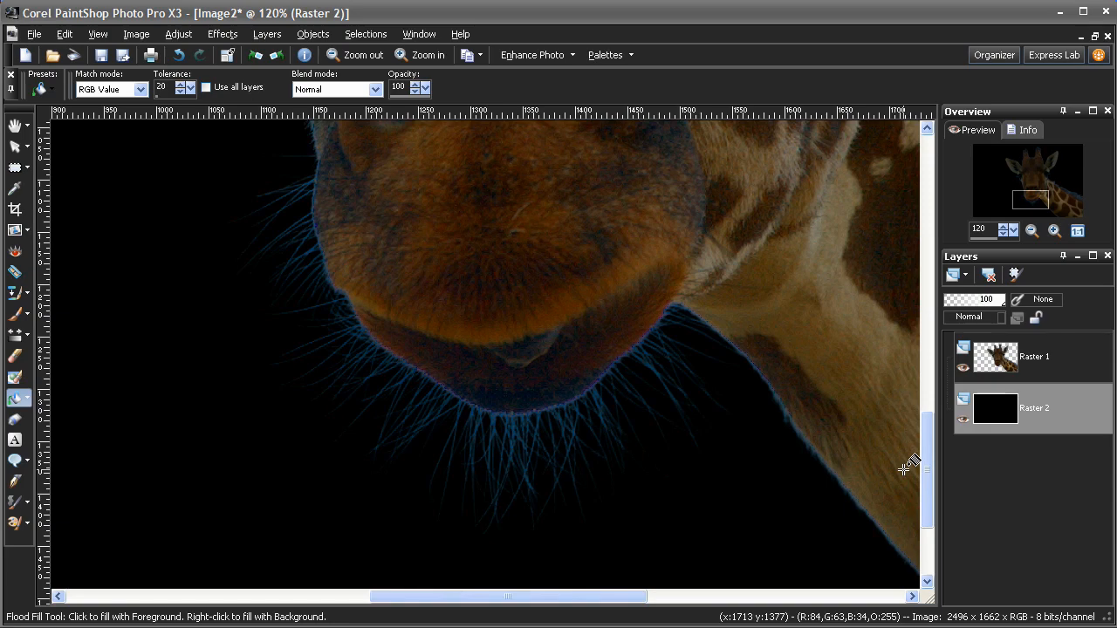
pyautogui.moveTo(907, 463)
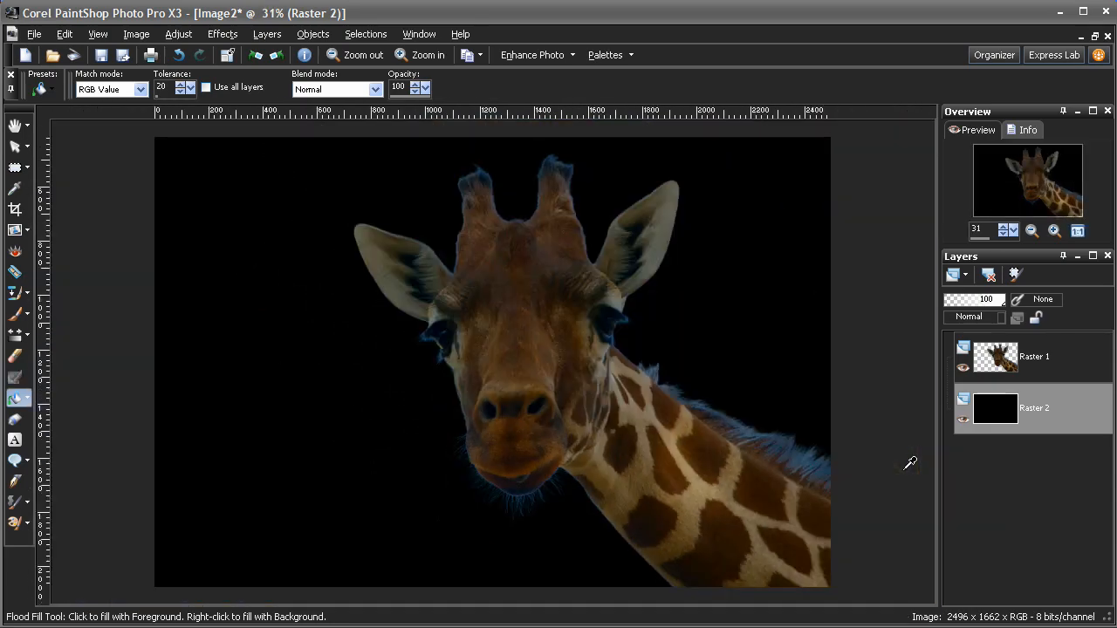
# Zoom to fit the whole giraffe-on-black composition in the window
pyautogui.click(357, 54)
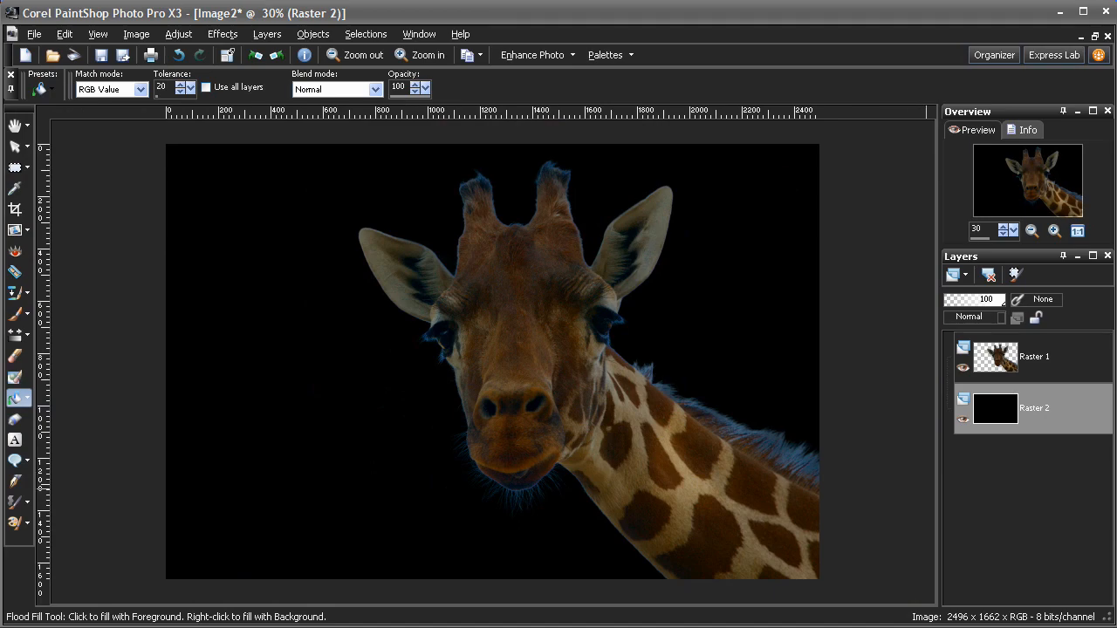